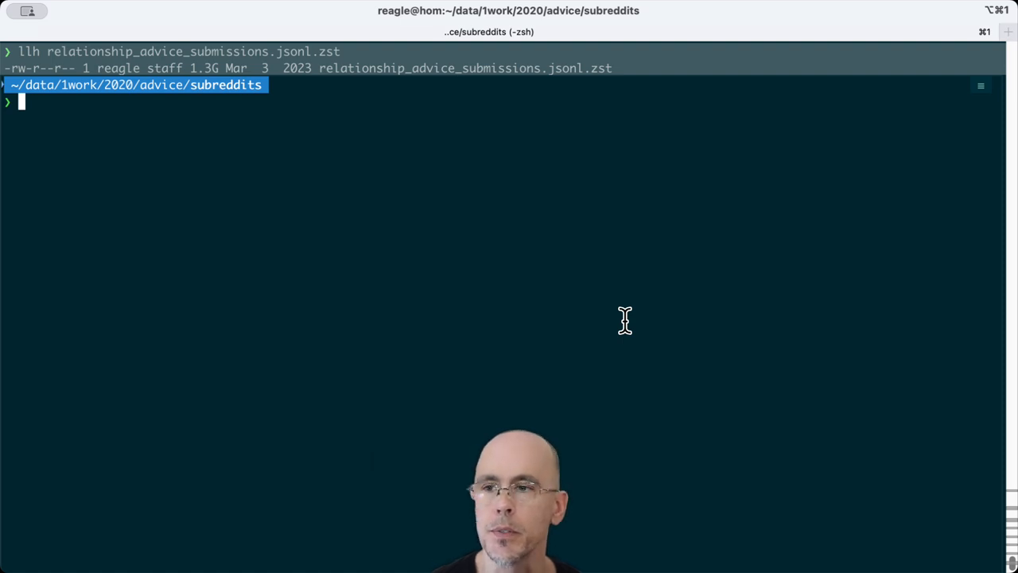
Step: Recall the rg 'wedding' search piped into vd and review it at the prompt
key("up")
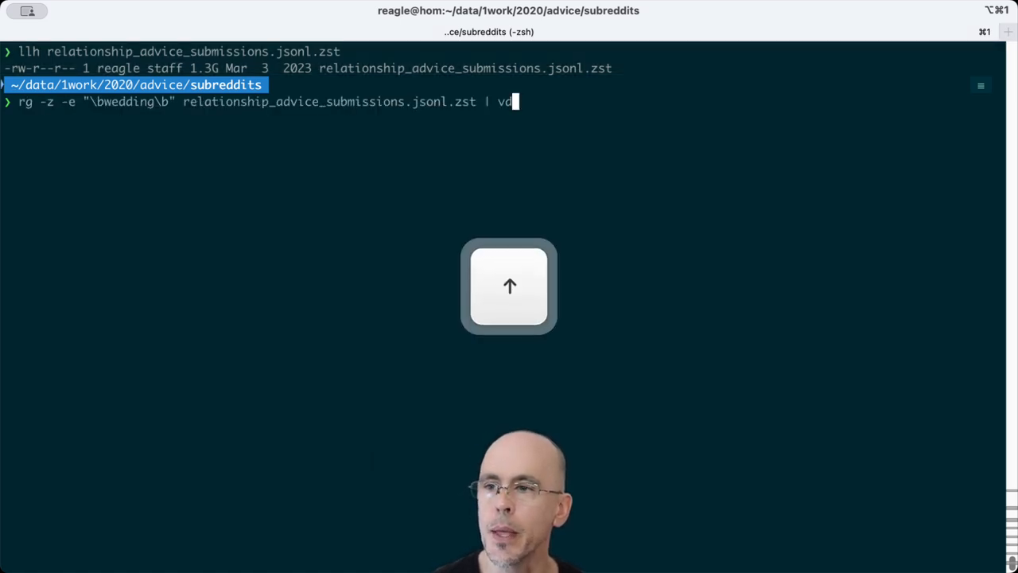
key("Home")
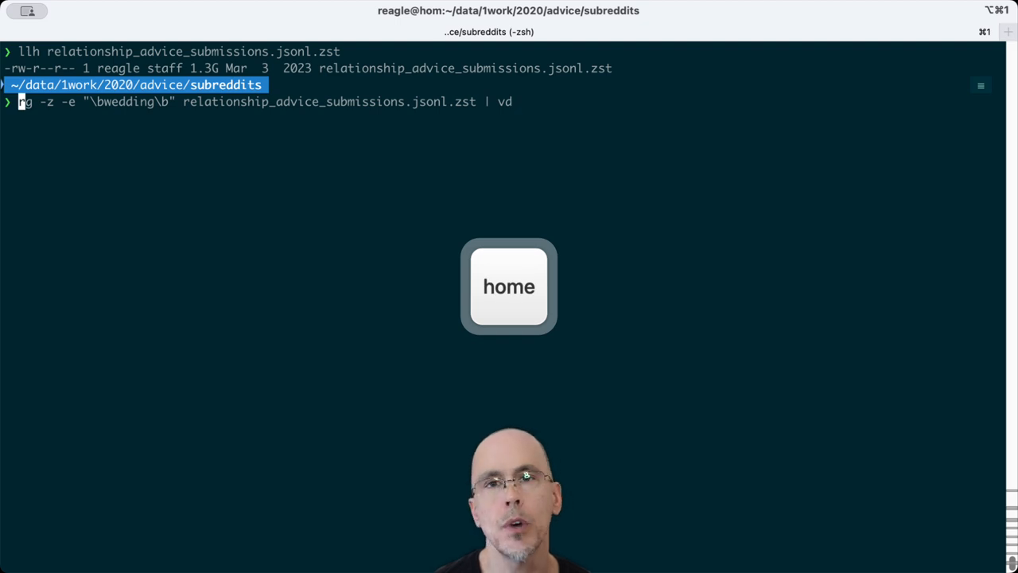
key("home")
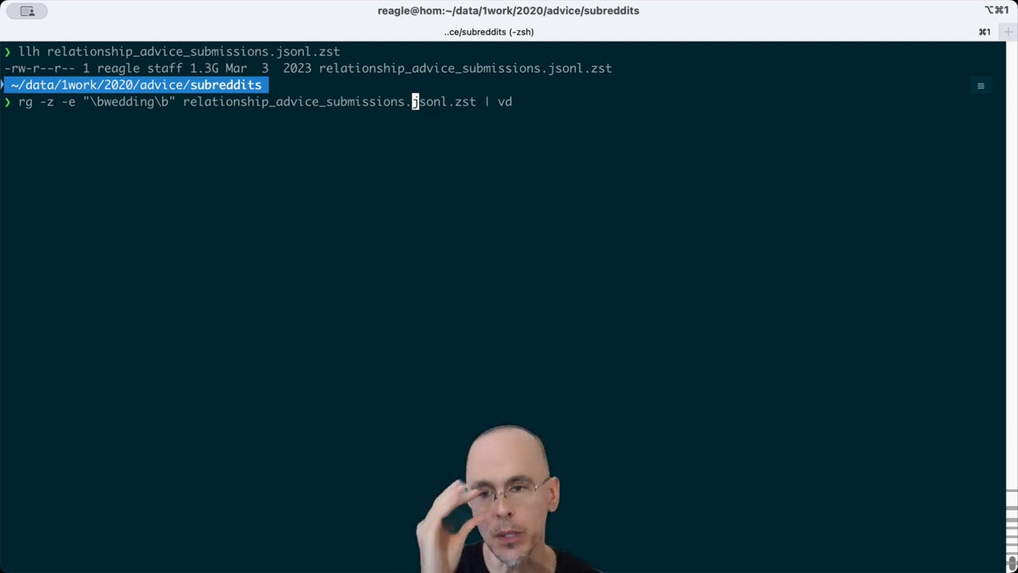
key("end")
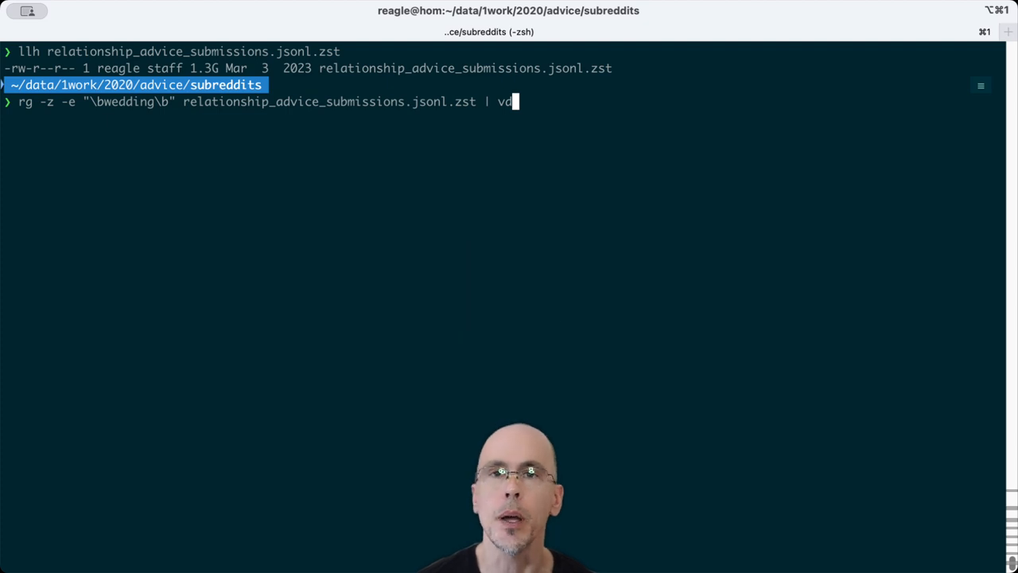
Step: Run the rg wedding search, loading 30,156 submissions into VisiData
key("Return")
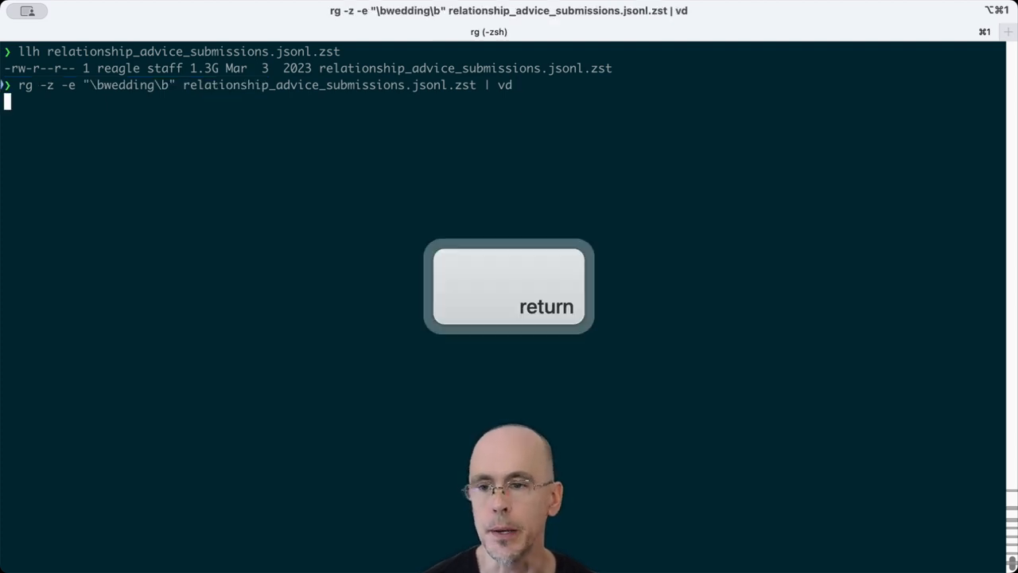
key("return")
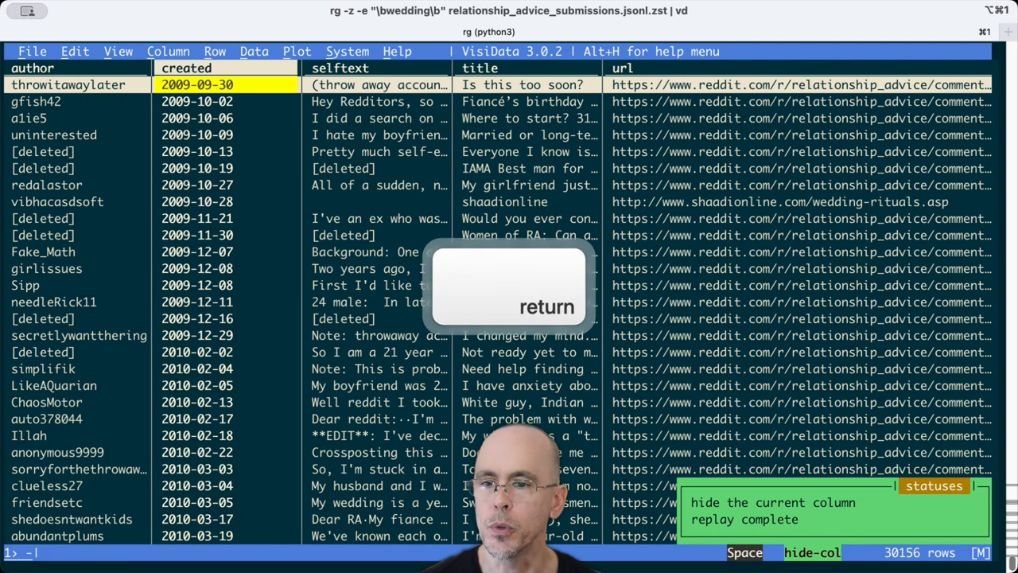
Step: Select titles matching 'wedding' and open the 8,116 selected rows as a new sheet
key("Right")
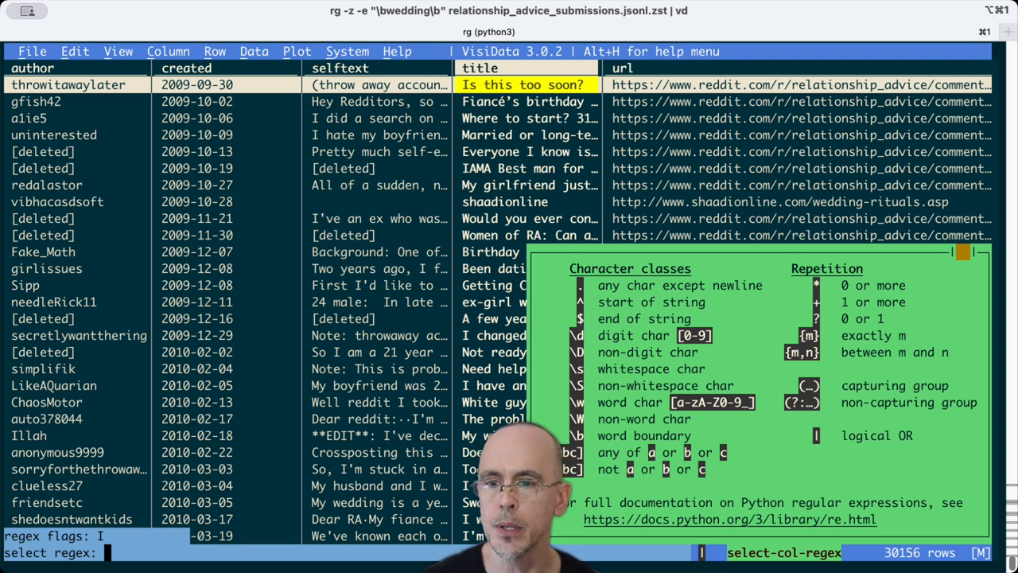
key("Return")
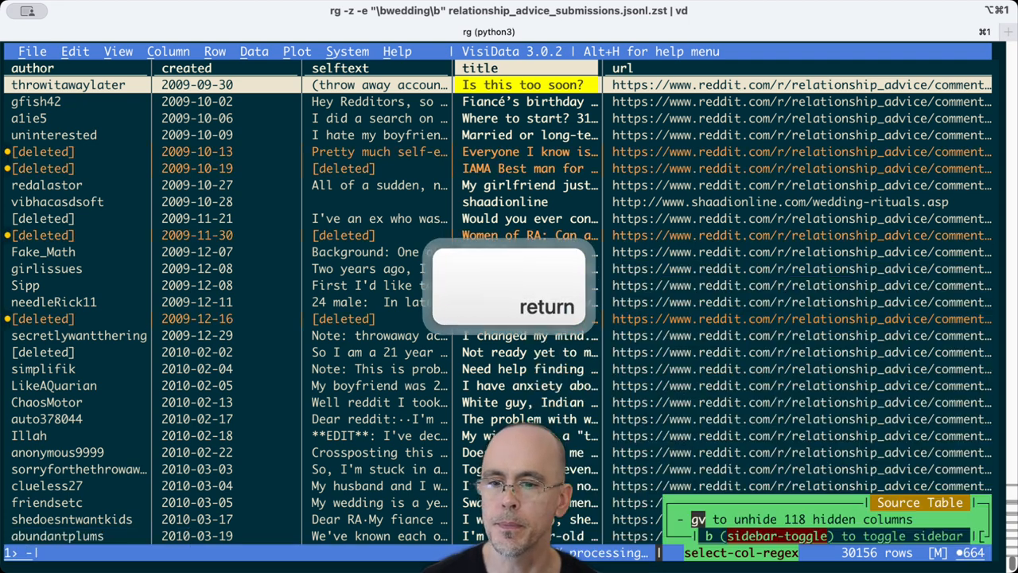
key("return")
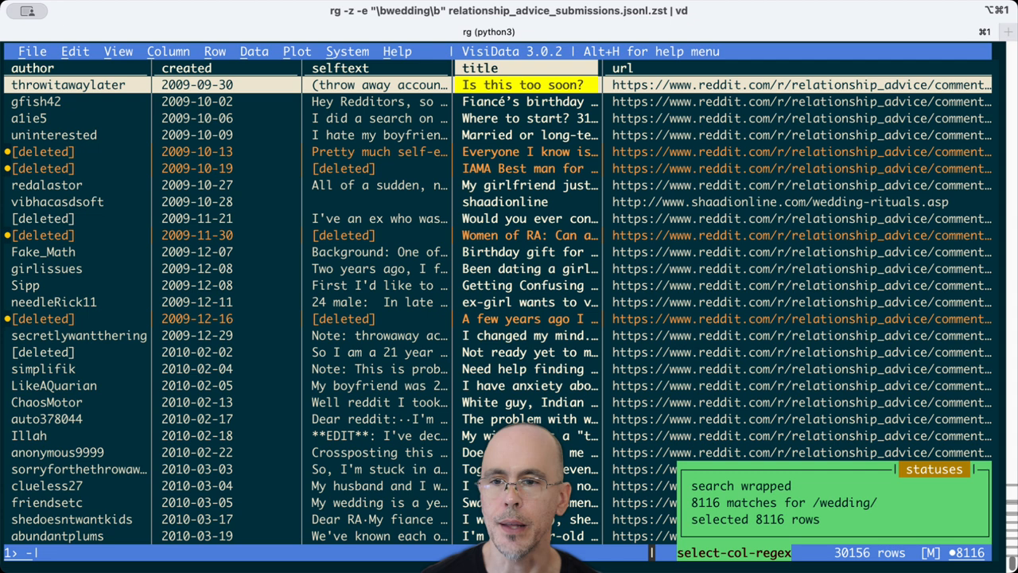
key("shift+\"")
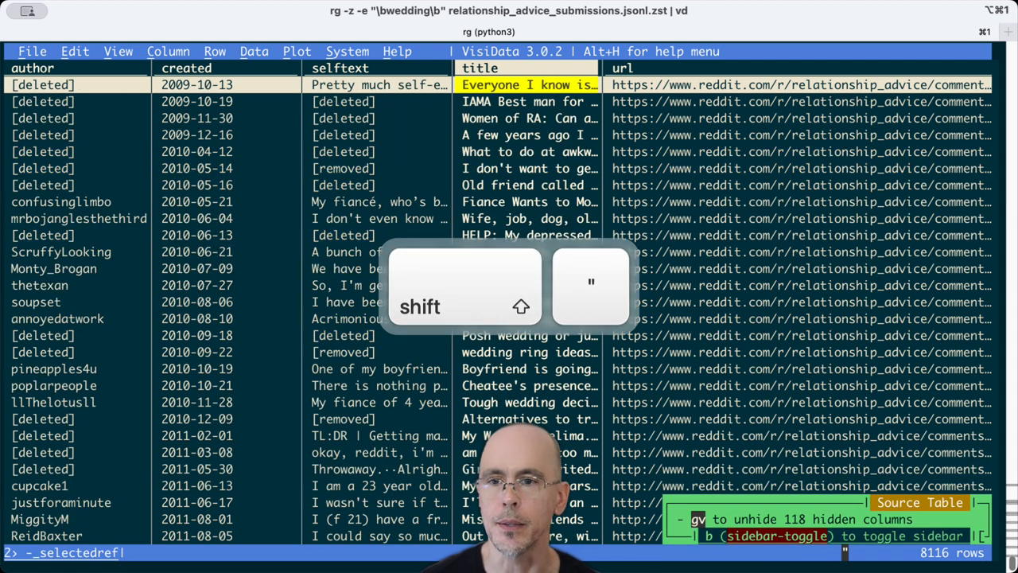
Step: Select wedding titles matching 'mother', then 'father', giving 161 selected rows
key("shift+\"")
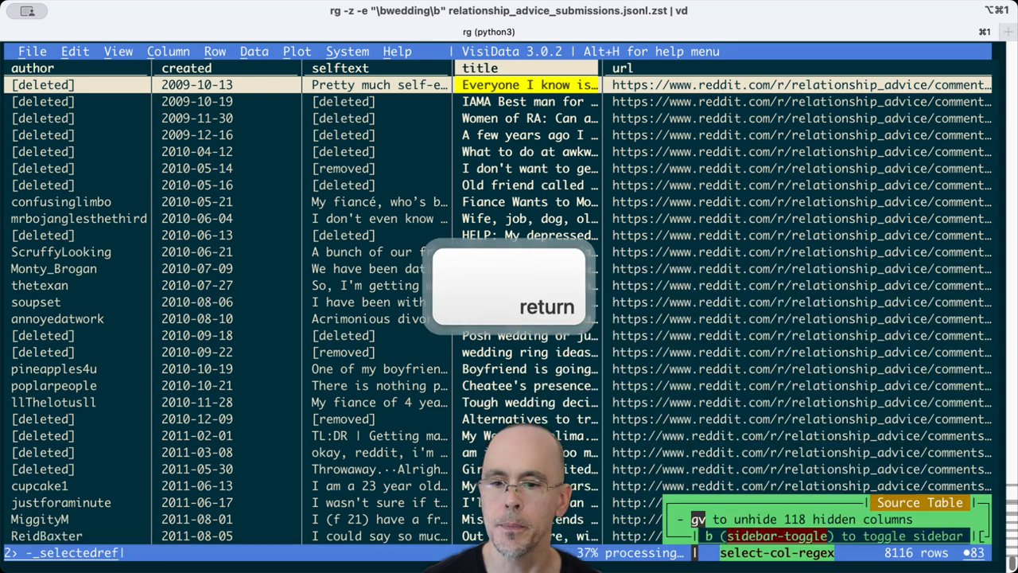
key("Return")
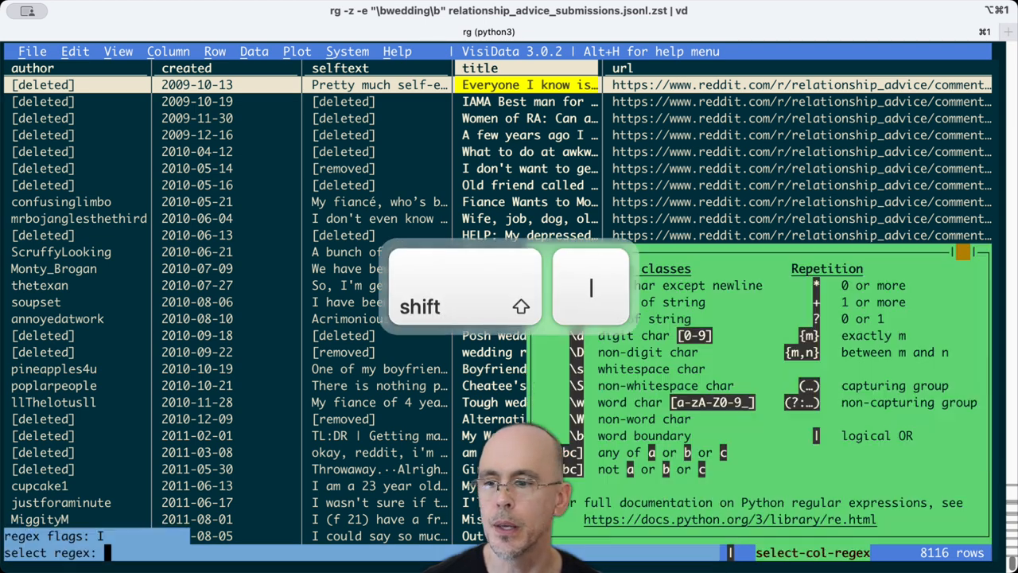
key("Return")
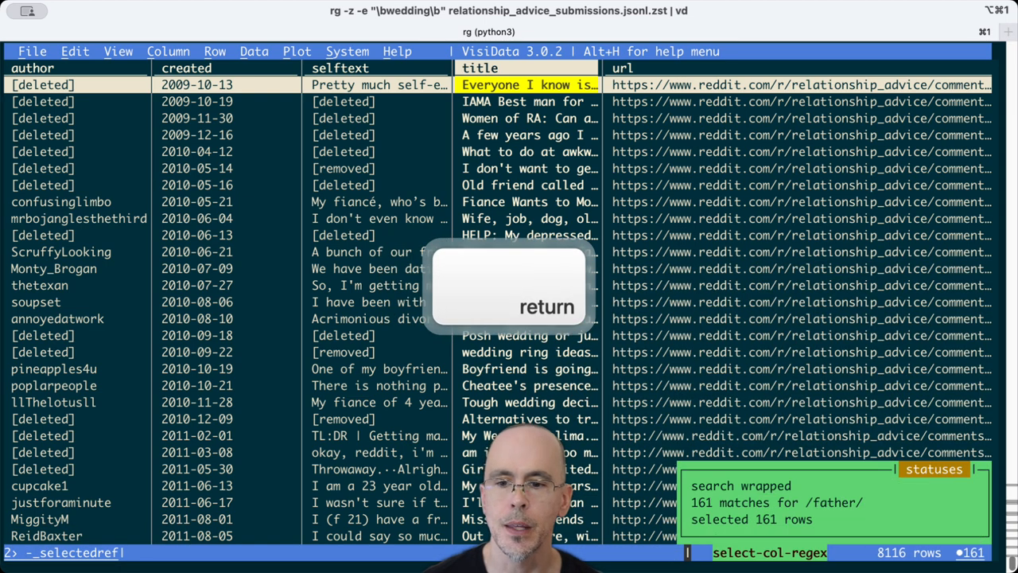